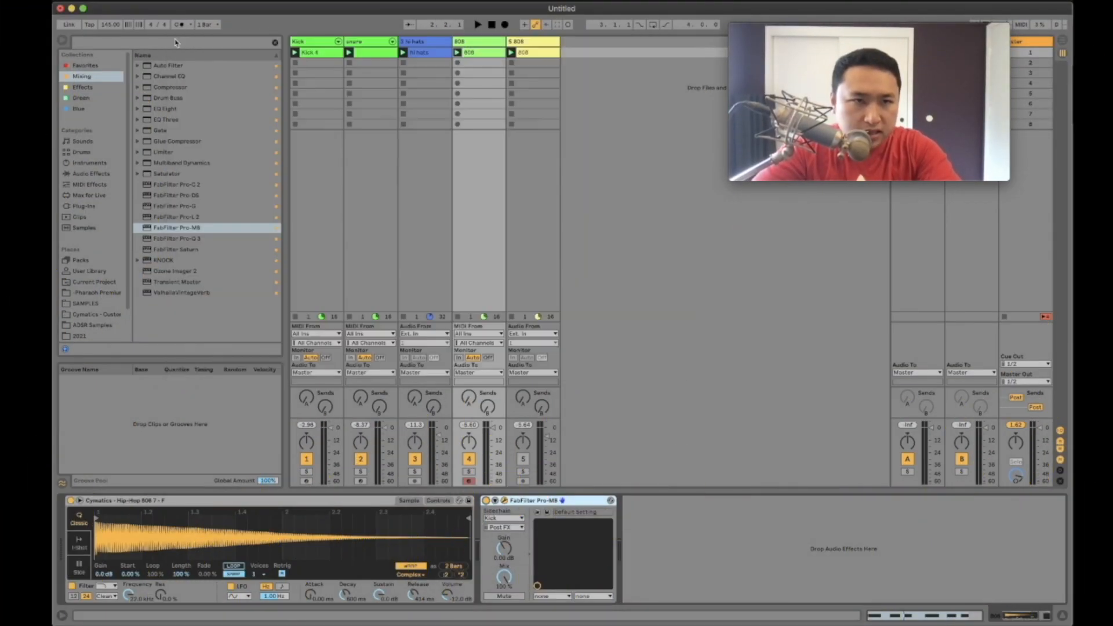
pyautogui.moveTo(192, 231)
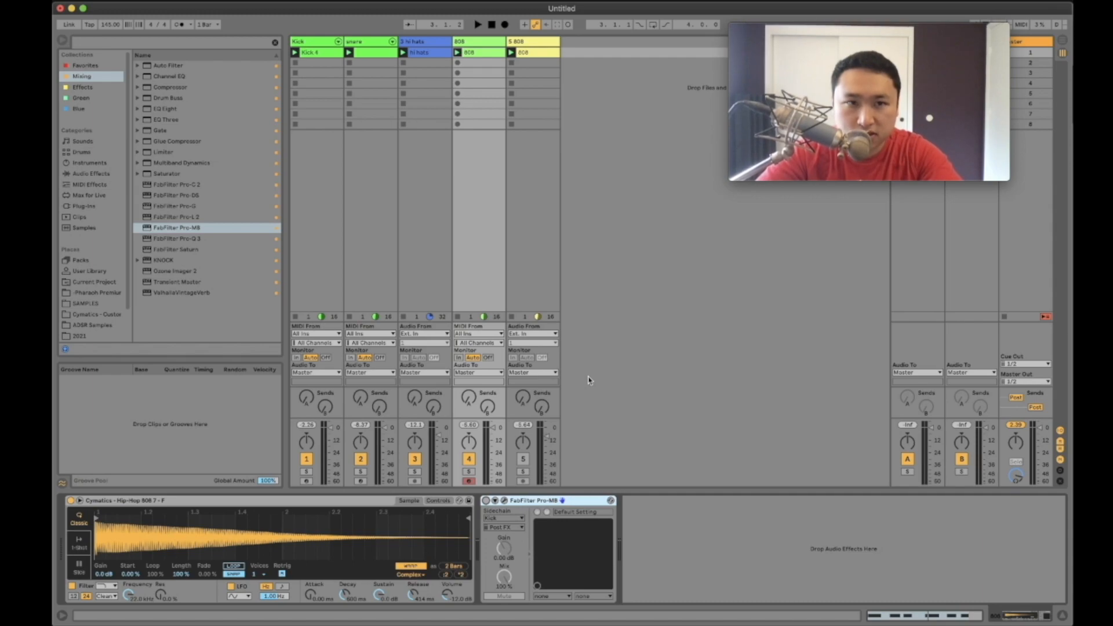
pyautogui.moveTo(305, 255)
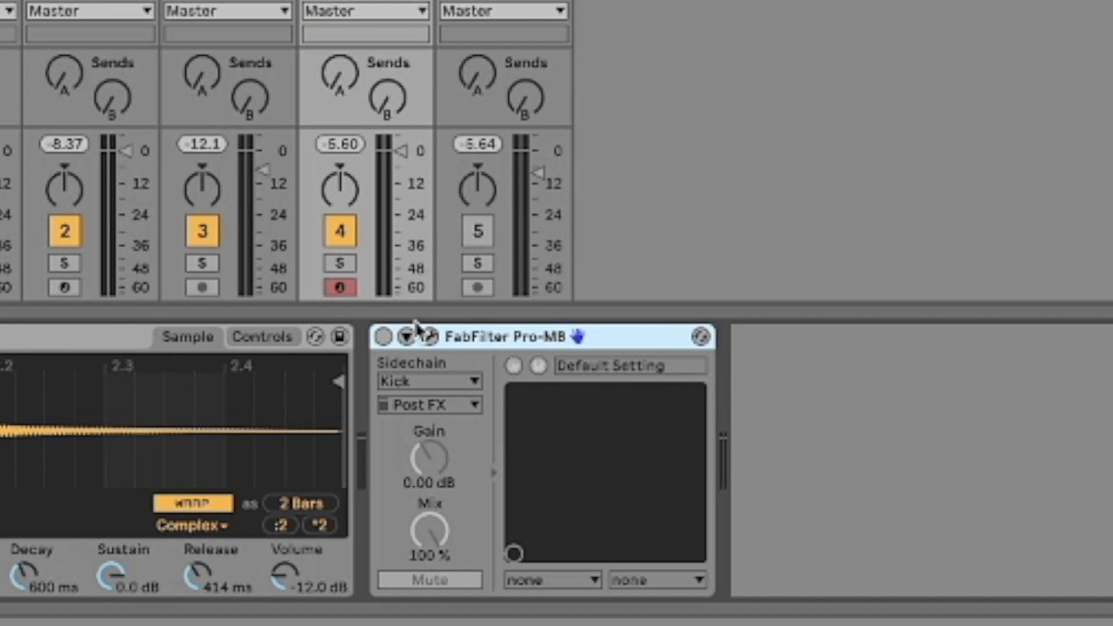
# Bring up the Pro-MB editor window for the 808 track
pyautogui.click(430, 381)
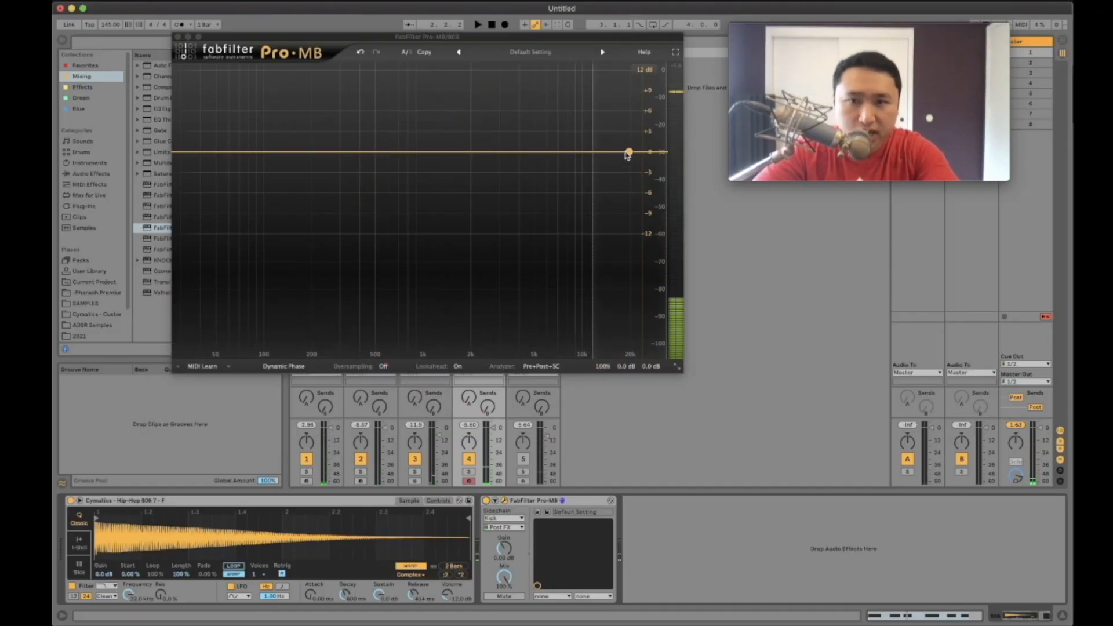
pyautogui.click(629, 152)
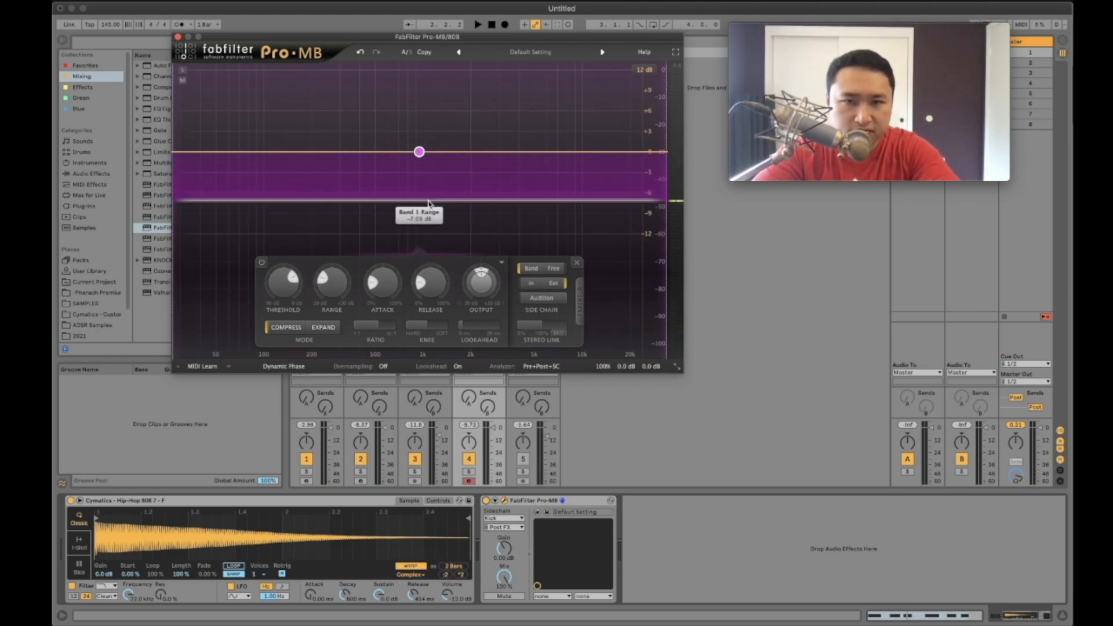
pyautogui.click(481, 24)
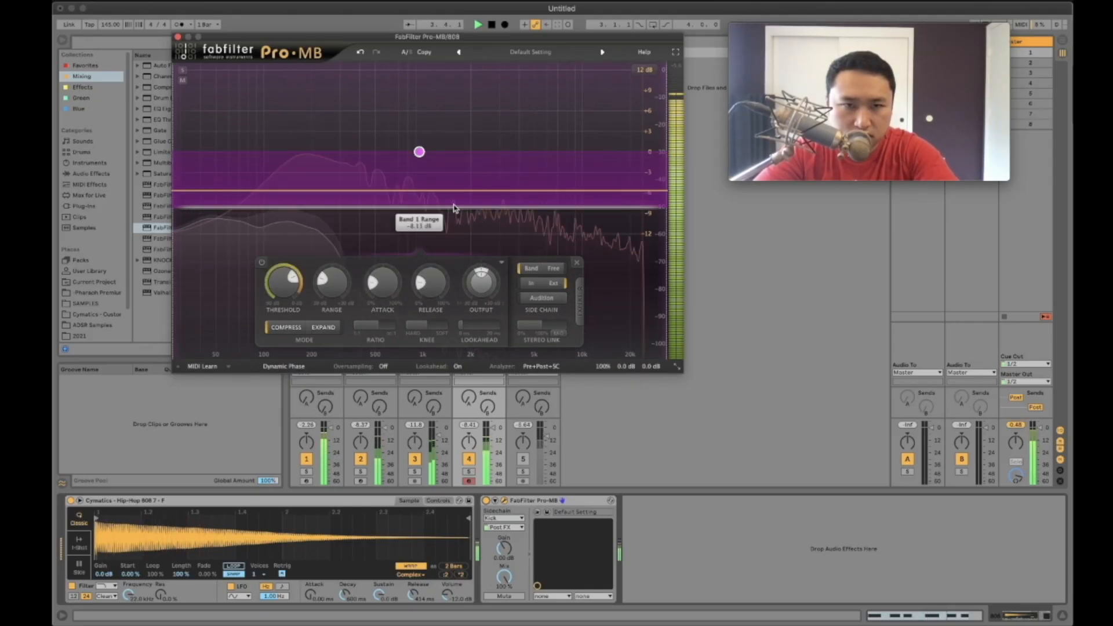
pyautogui.moveTo(418, 151); pyautogui.dragTo(418, 151)
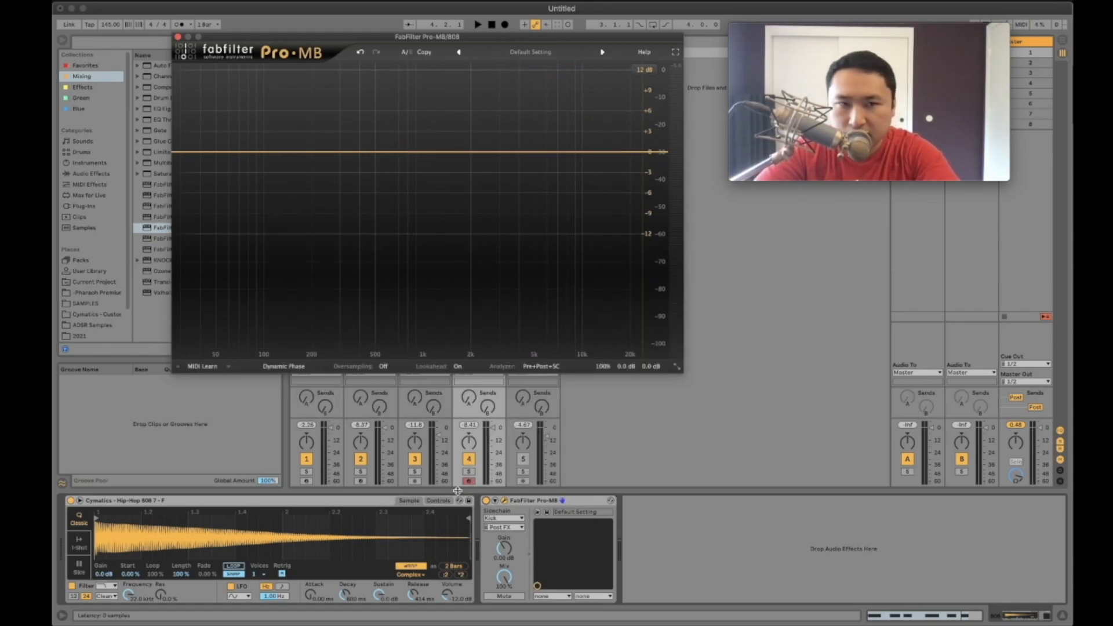
# Close and reopen the Pro-MB editor so a fresh low-frequency band can be added
pyautogui.click(477, 24)
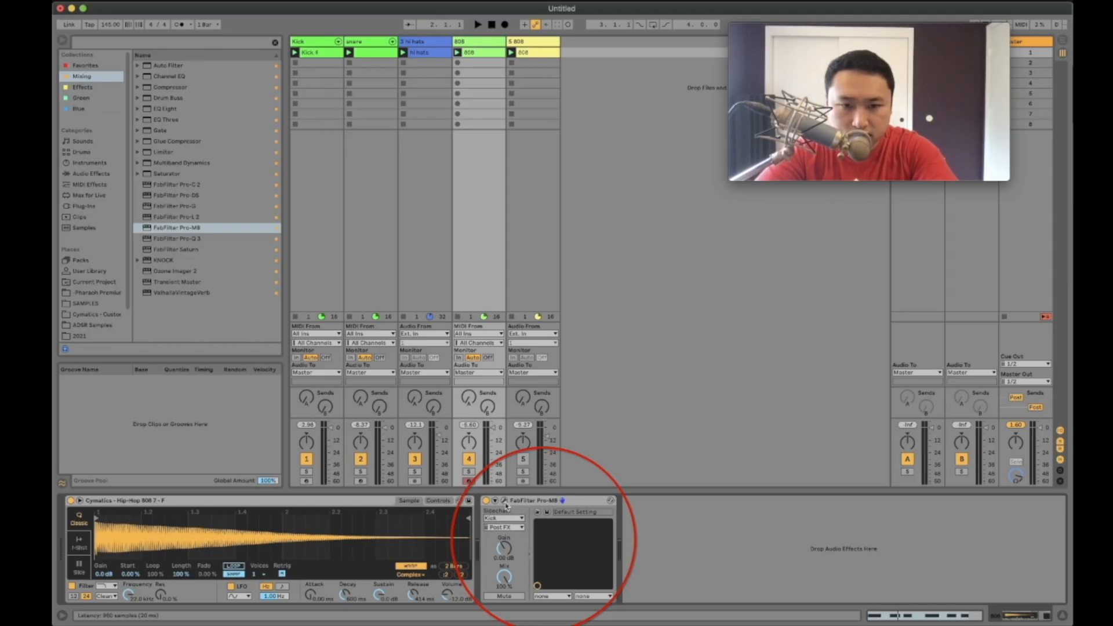
pyautogui.click(506, 501)
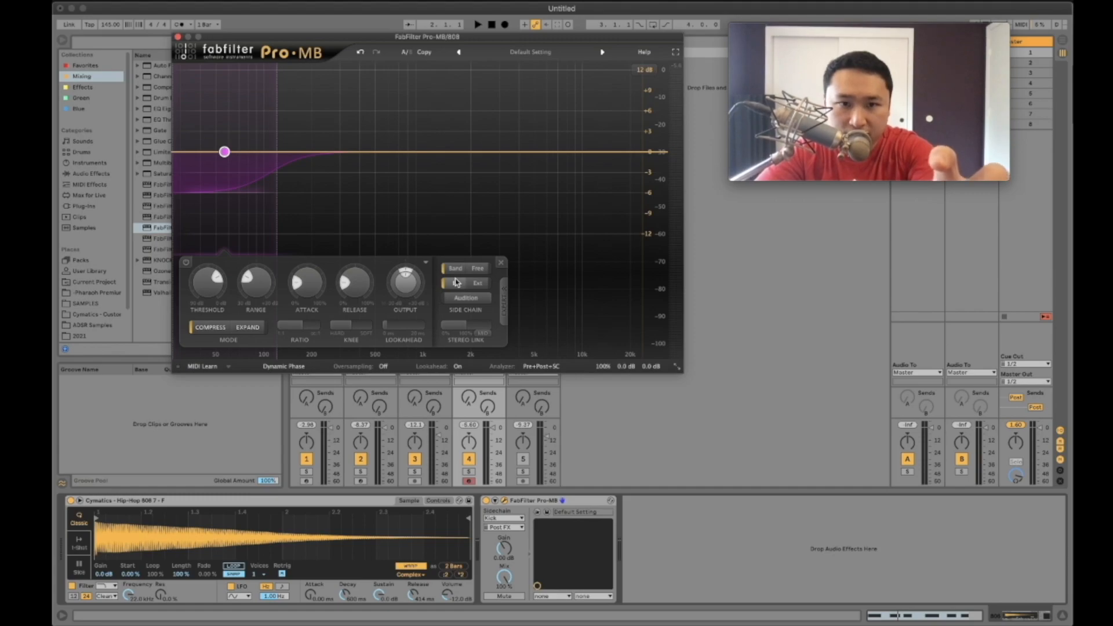
# Switch the low band to the external (kick) sidechain and deepen its gain-reduction range
pyautogui.click(476, 283)
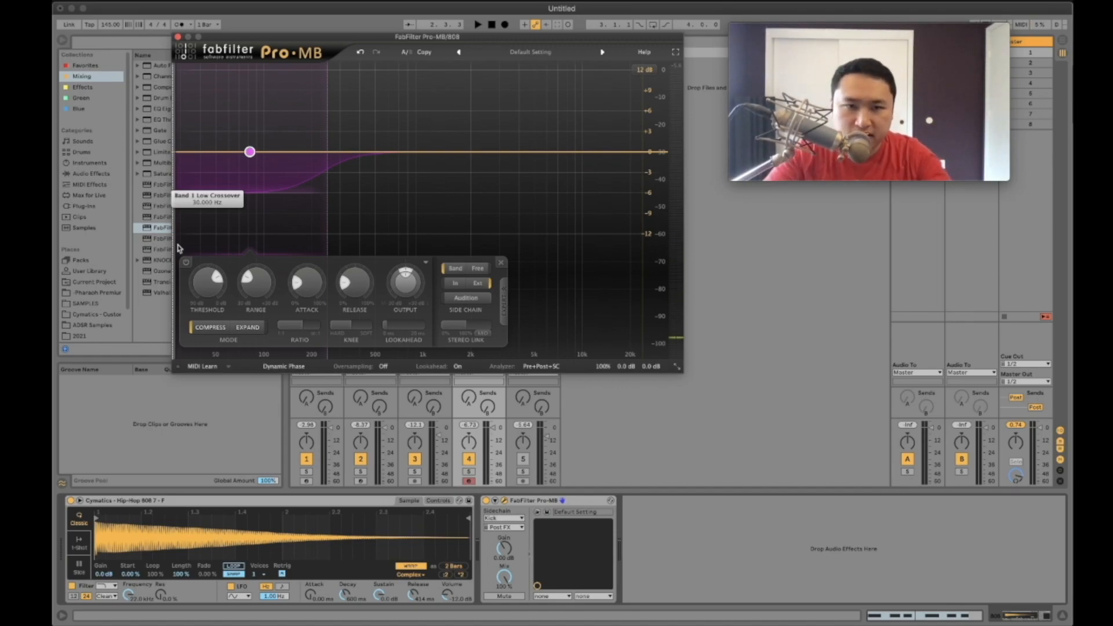
pyautogui.click(479, 24)
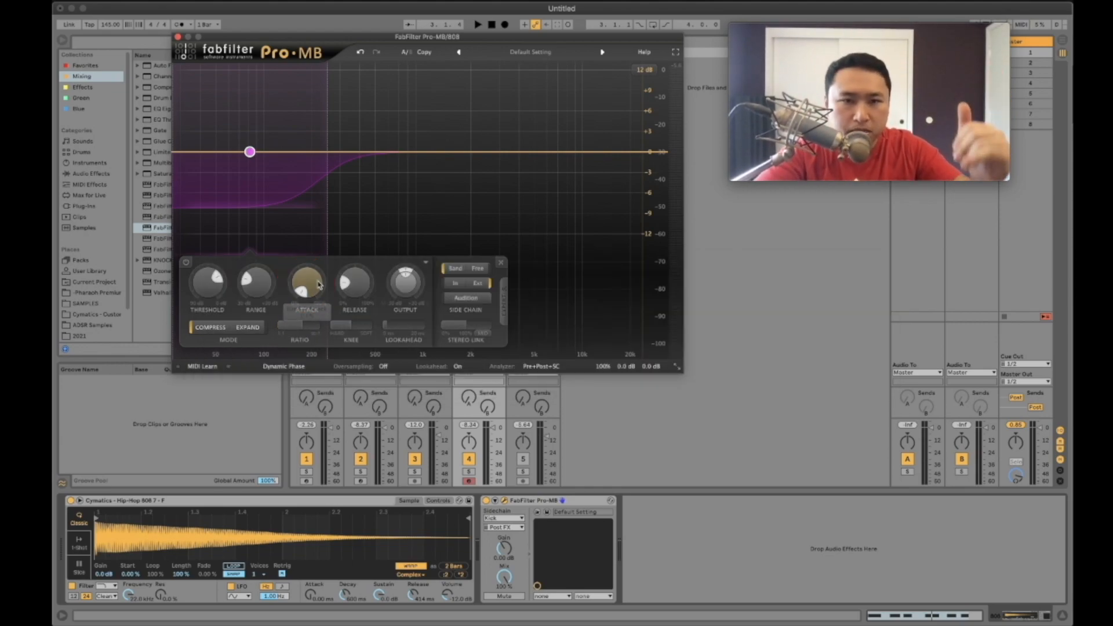
pyautogui.moveTo(355, 283)
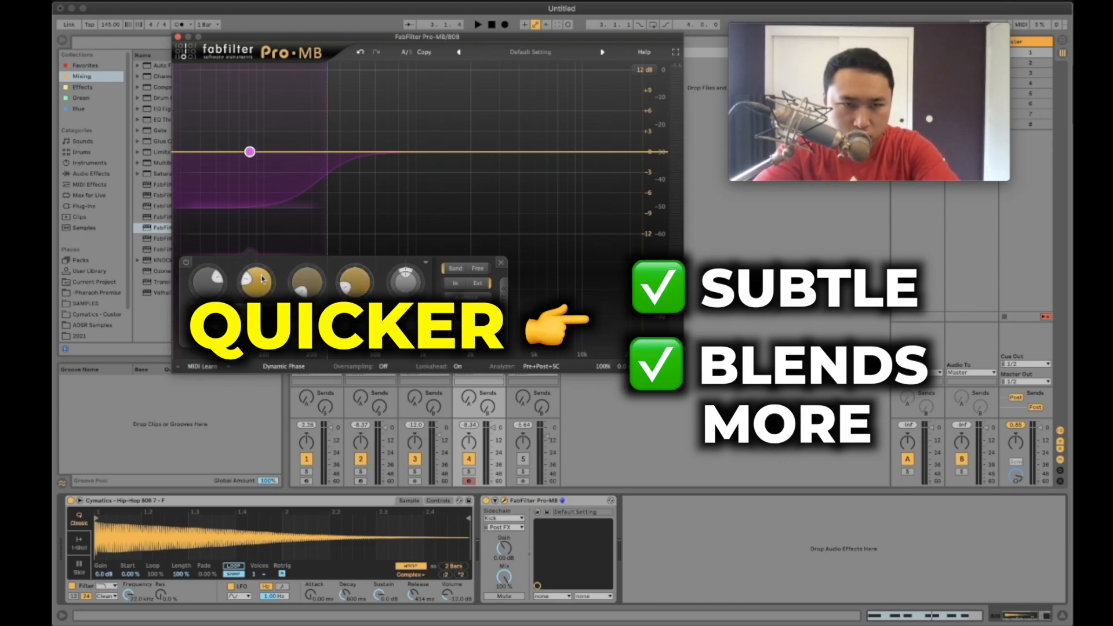
pyautogui.click(479, 23)
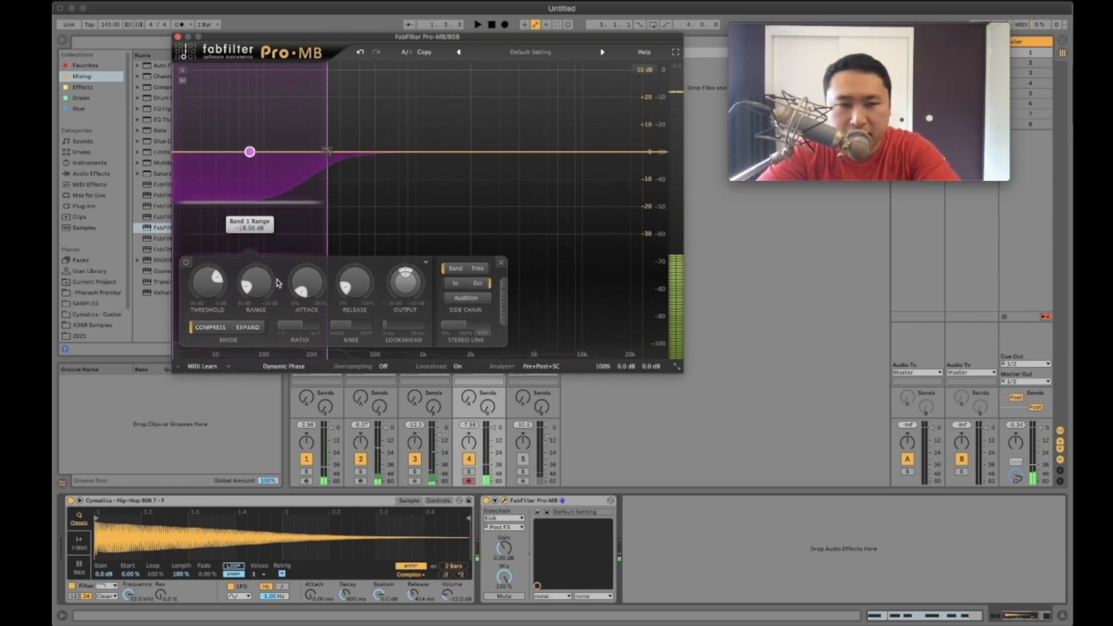
# Play the beat and lower the band's threshold so the 808 lows duck under the kick
pyautogui.click(477, 24)
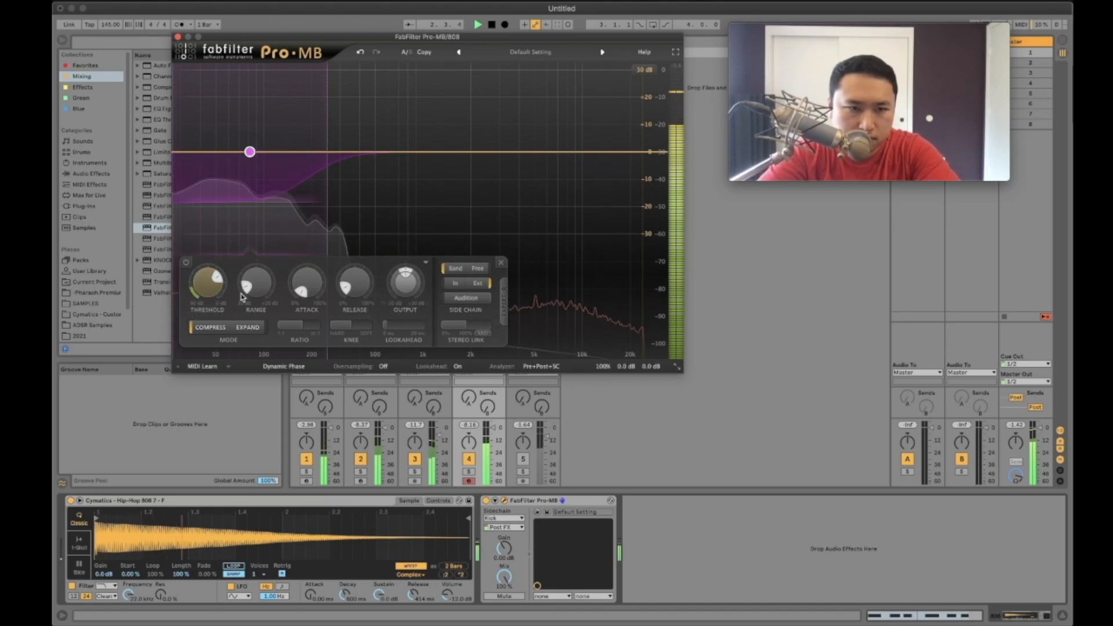
pyautogui.moveTo(255, 284); pyautogui.dragTo(256, 298)
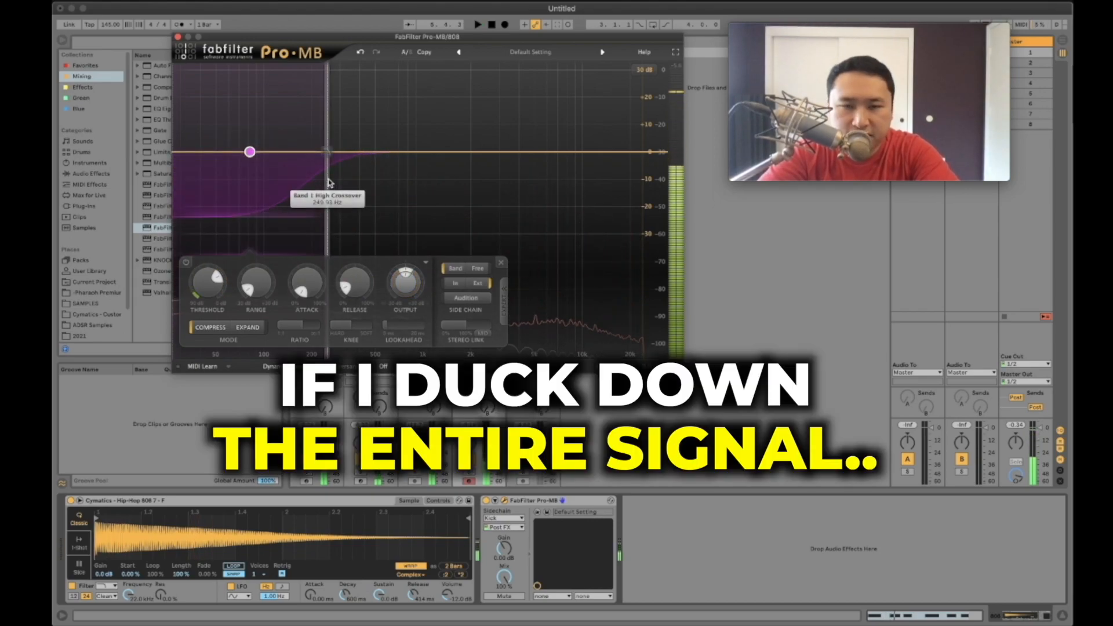
pyautogui.moveTo(249, 151); pyautogui.dragTo(418, 152)
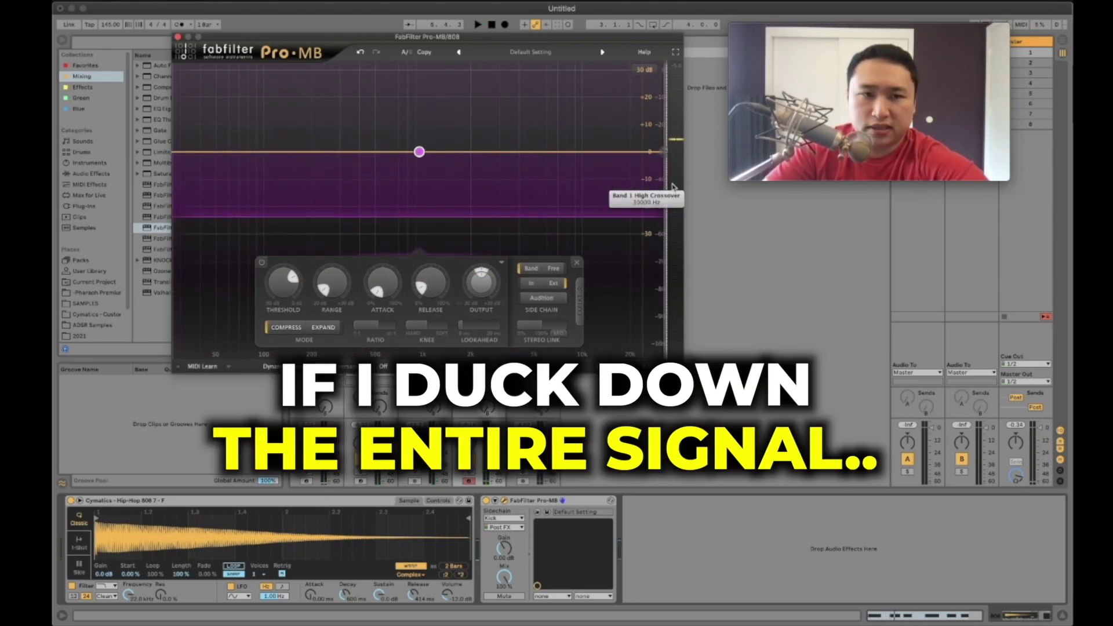
pyautogui.click(479, 25)
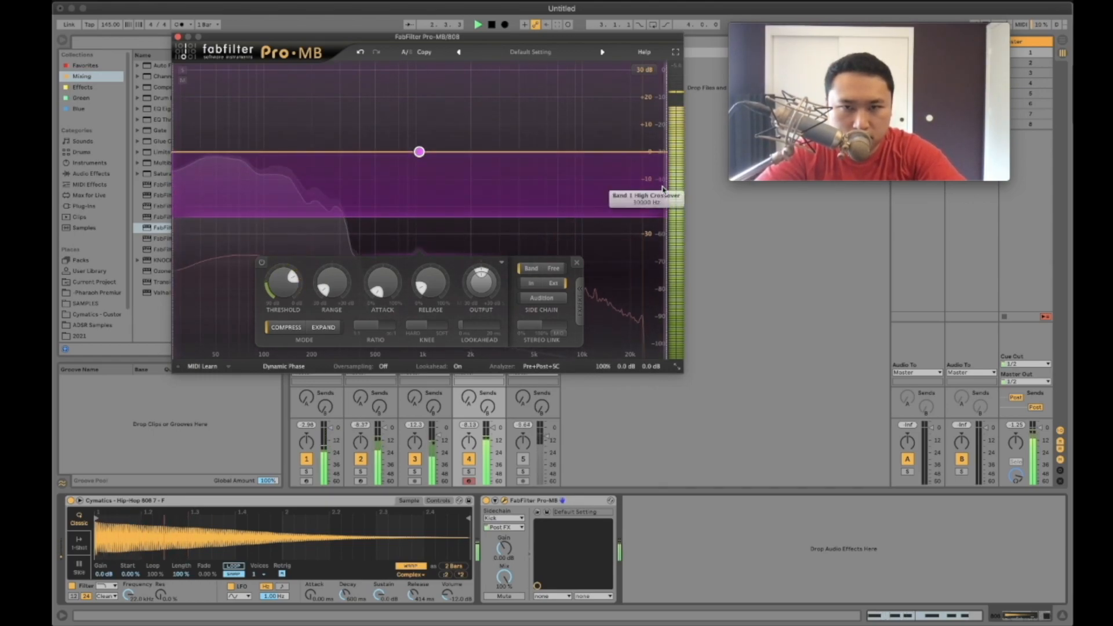
pyautogui.moveTo(419, 152); pyautogui.dragTo(268, 151)
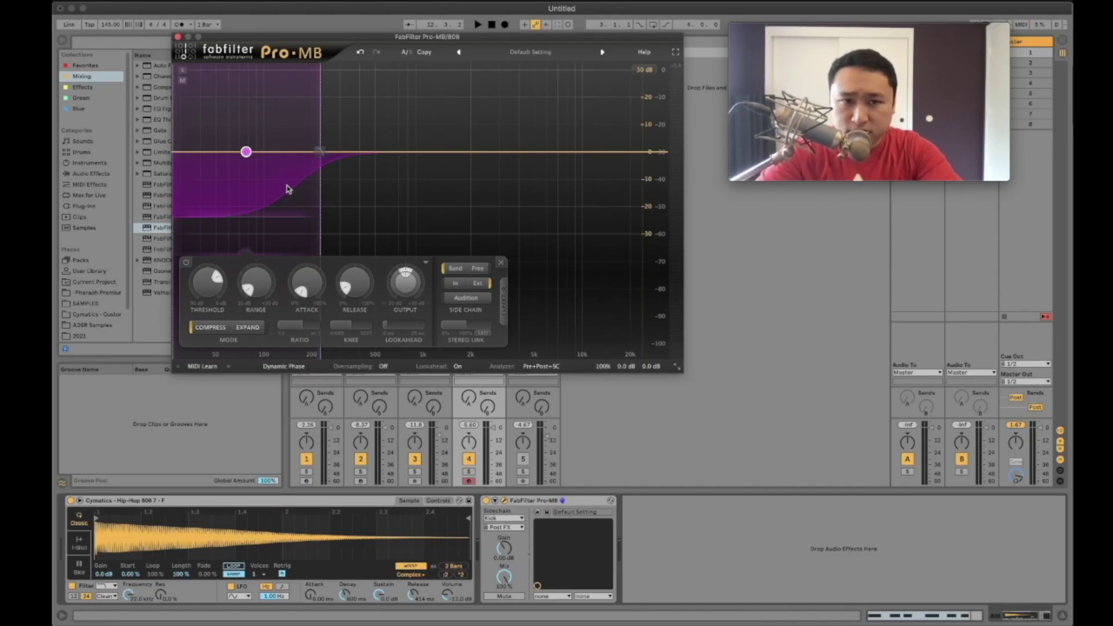
# Widen the band to full range for comparison and set its threshold to about -19 dB
pyautogui.moveTo(246, 151); pyautogui.dragTo(418, 151)
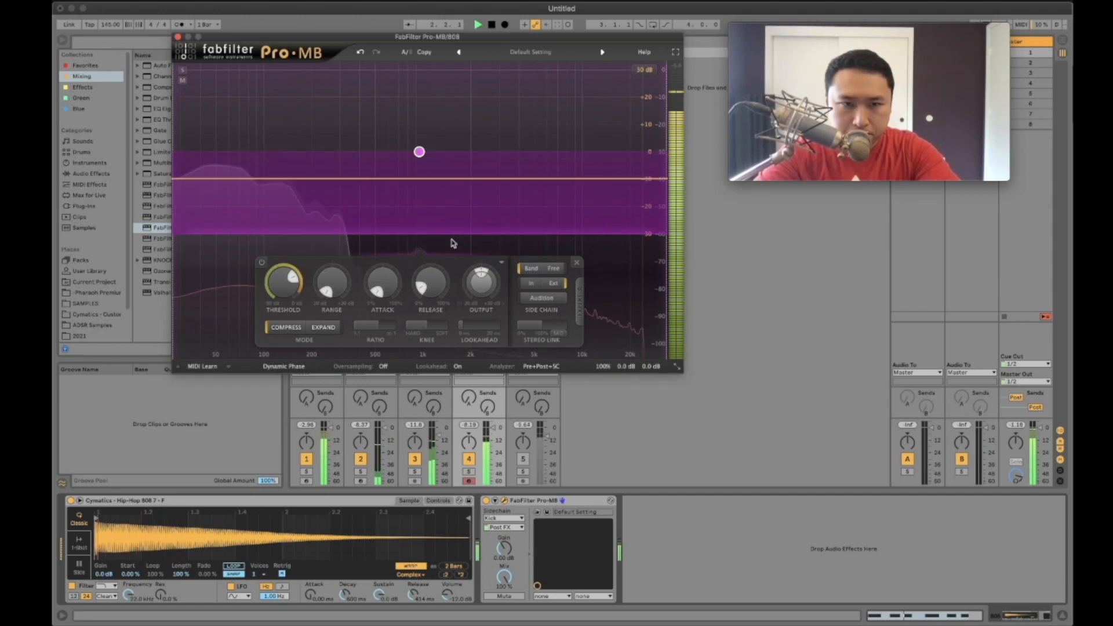
pyautogui.moveTo(430, 288); pyautogui.dragTo(430, 273)
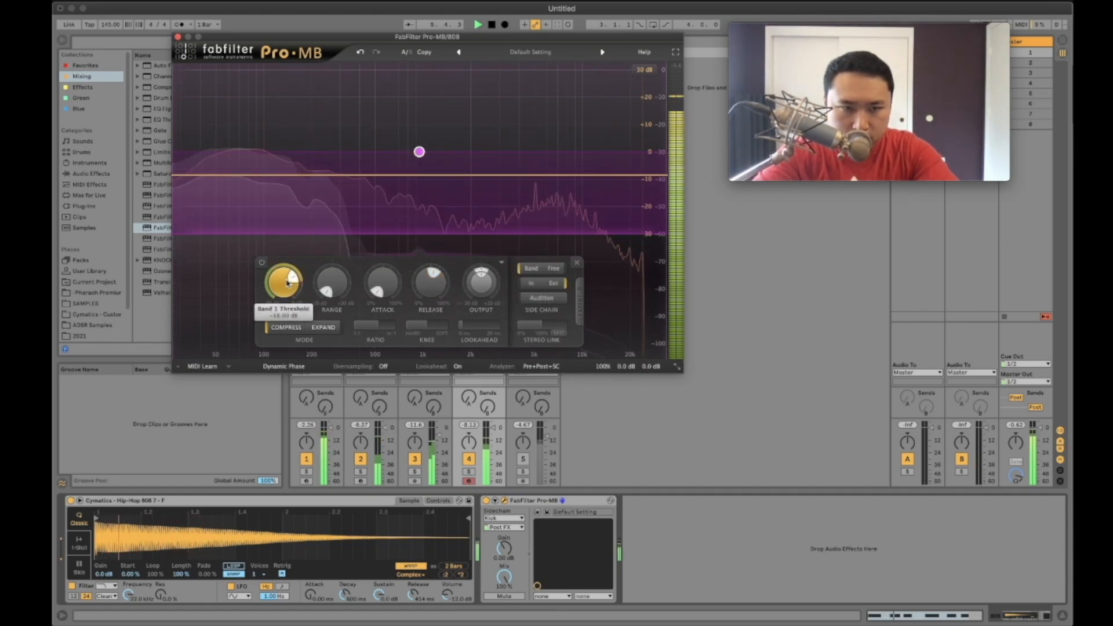
# Narrow the band back to the low frequencies and lengthen its release
pyautogui.moveTo(282, 280); pyautogui.dragTo(282, 294)
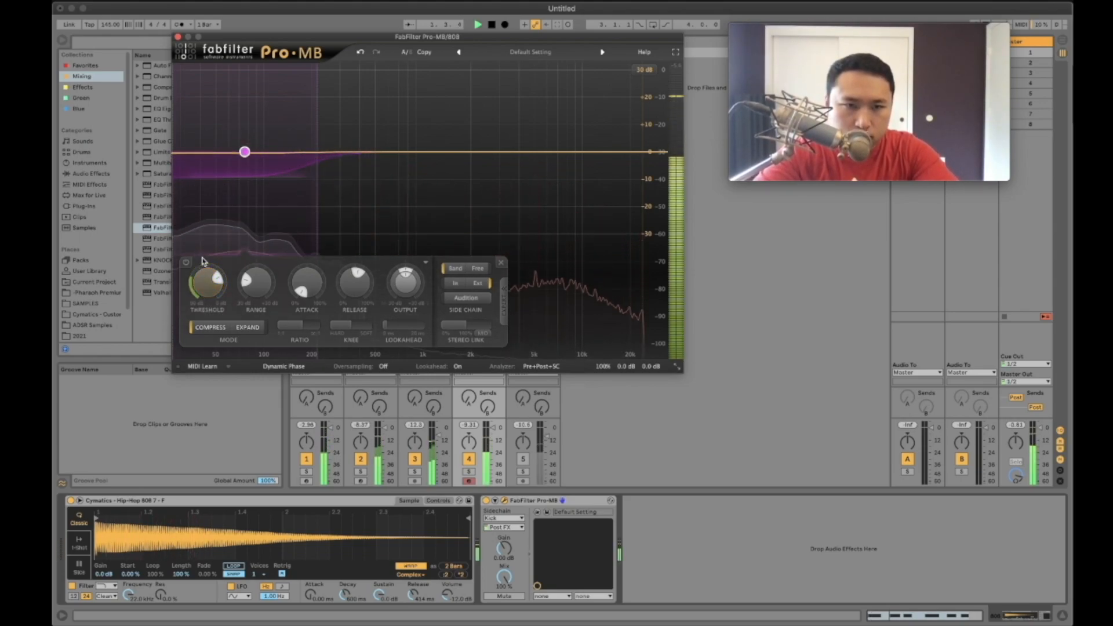
pyautogui.moveTo(355, 281); pyautogui.dragTo(354, 269)
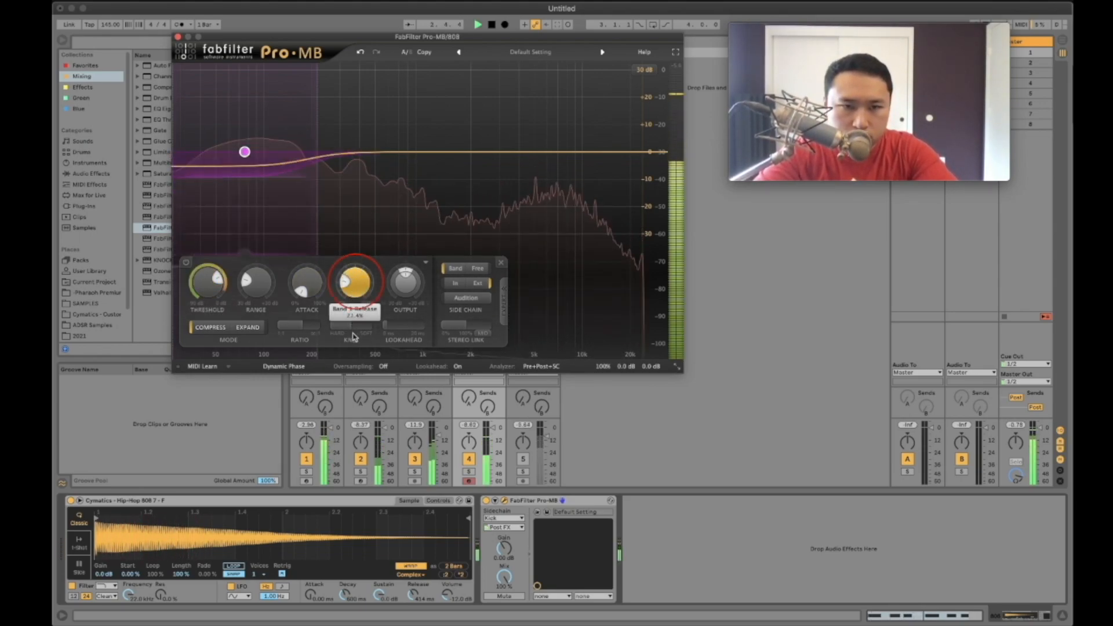